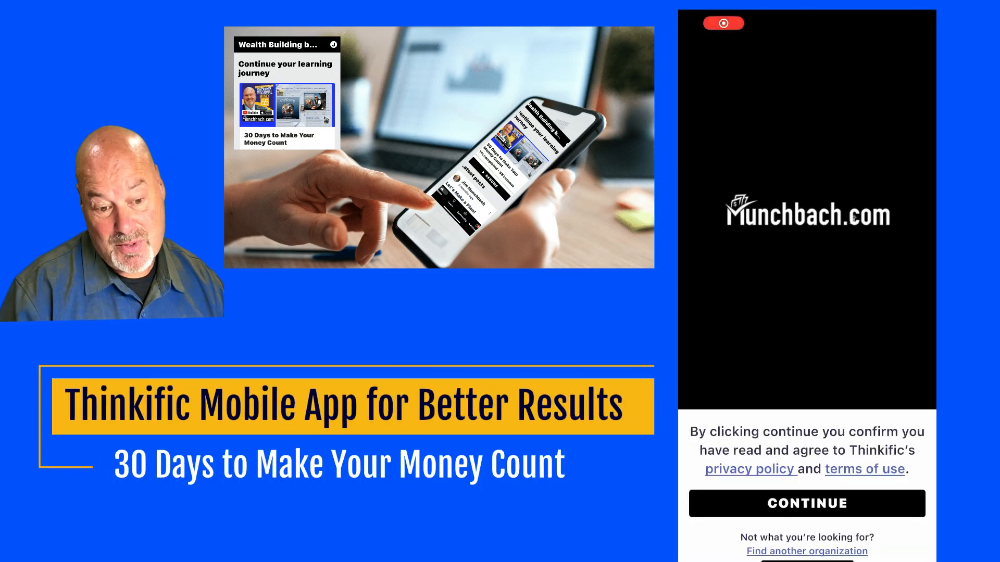
Accept the terms and allow site access to sign in to the Munchbach.com school.
click(806, 503)
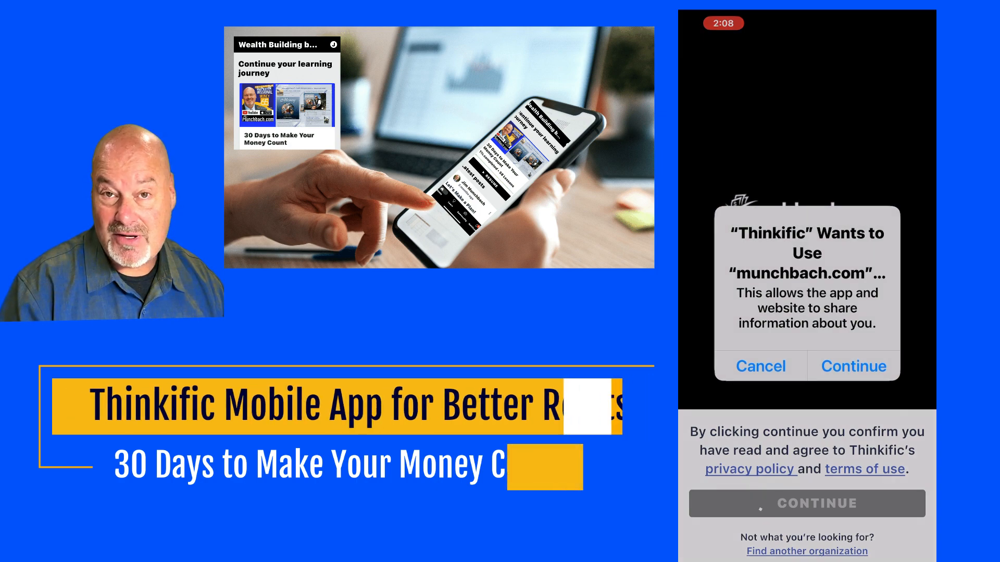
click(853, 366)
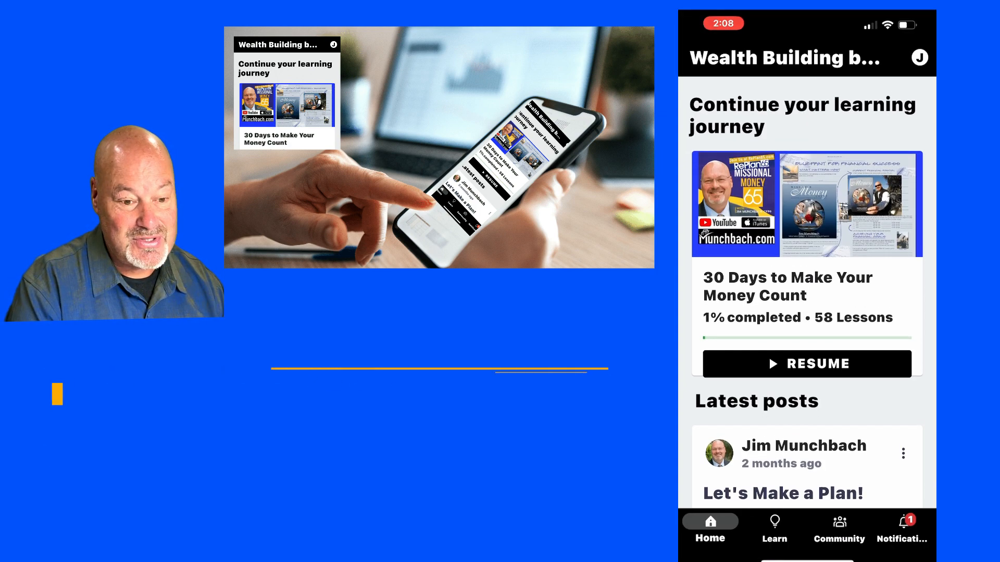
Open the 30 Days to Make Your Money Count course, expand its lessons and read Day 0.
click(775, 528)
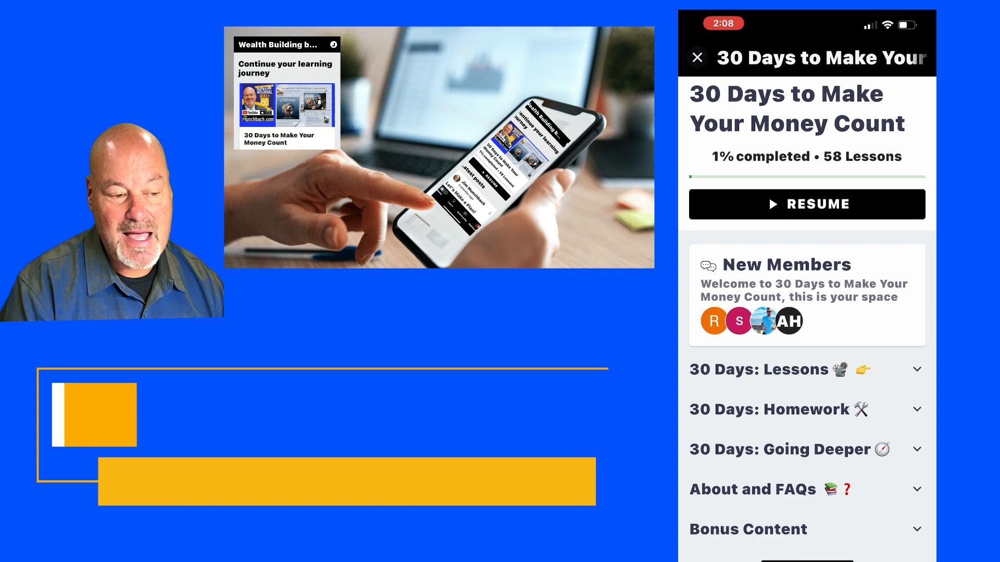
click(806, 370)
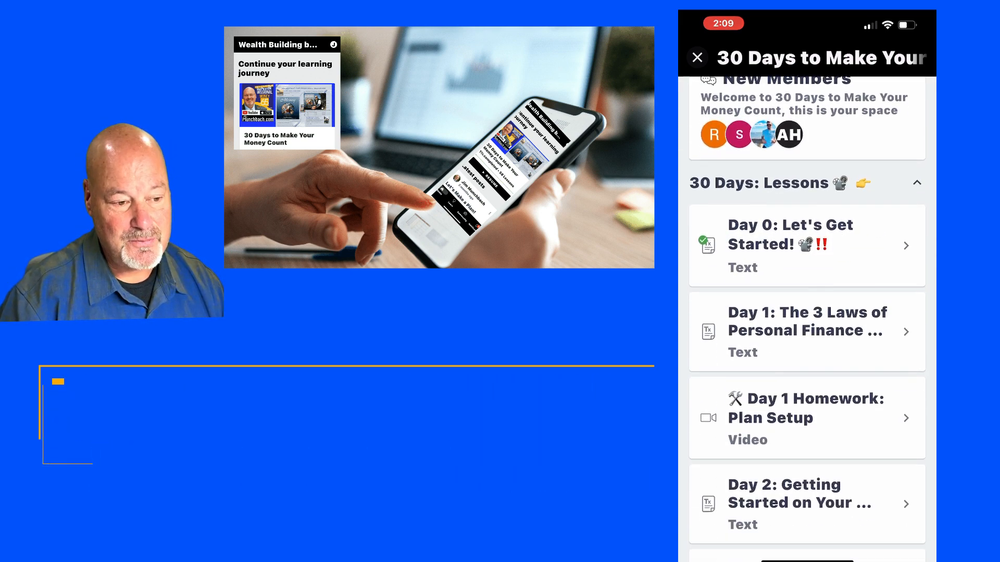
click(791, 245)
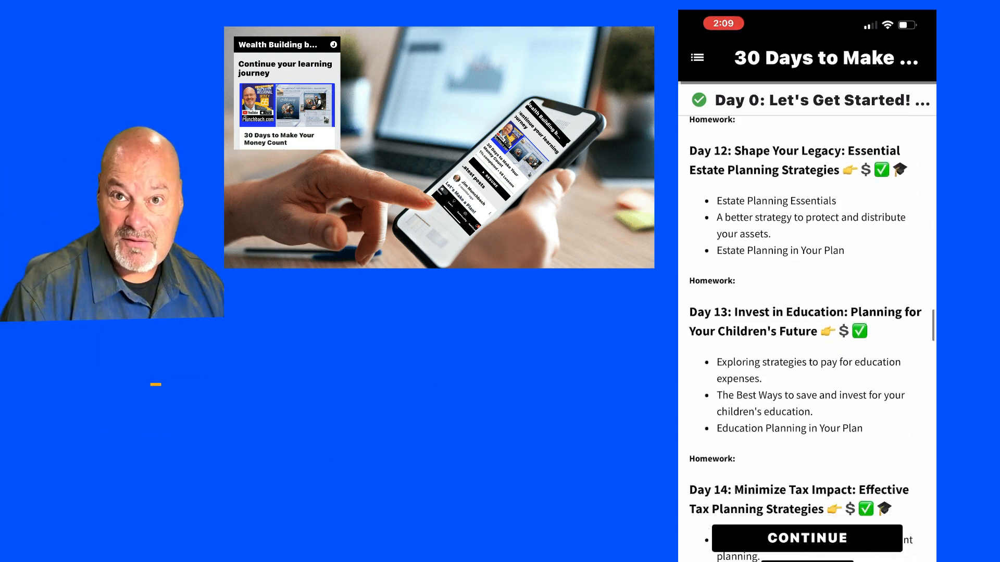
scroll(down, 3)
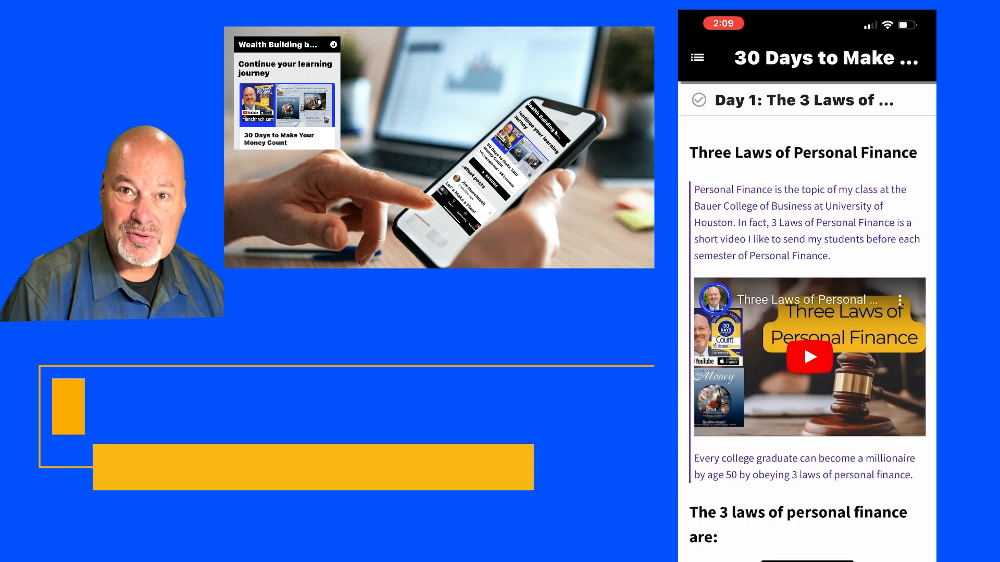
scroll(down, 3)
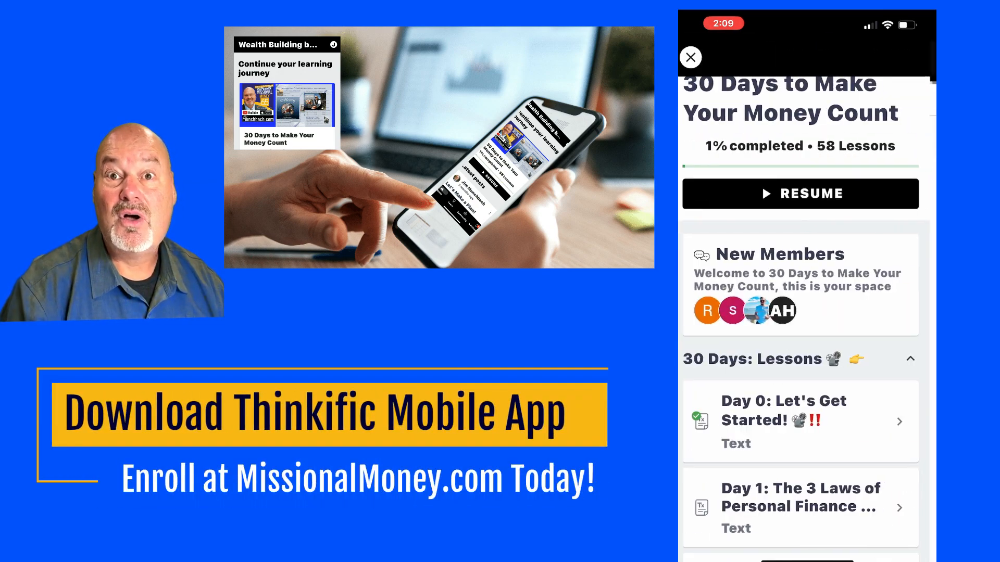
Leave the course for the community, then open and cancel a new post draft.
click(911, 358)
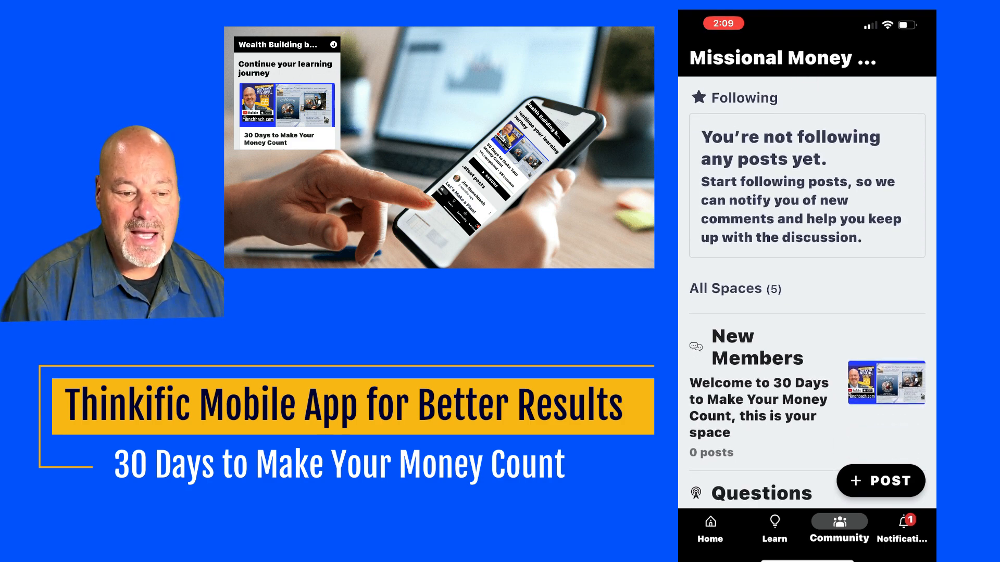
click(880, 481)
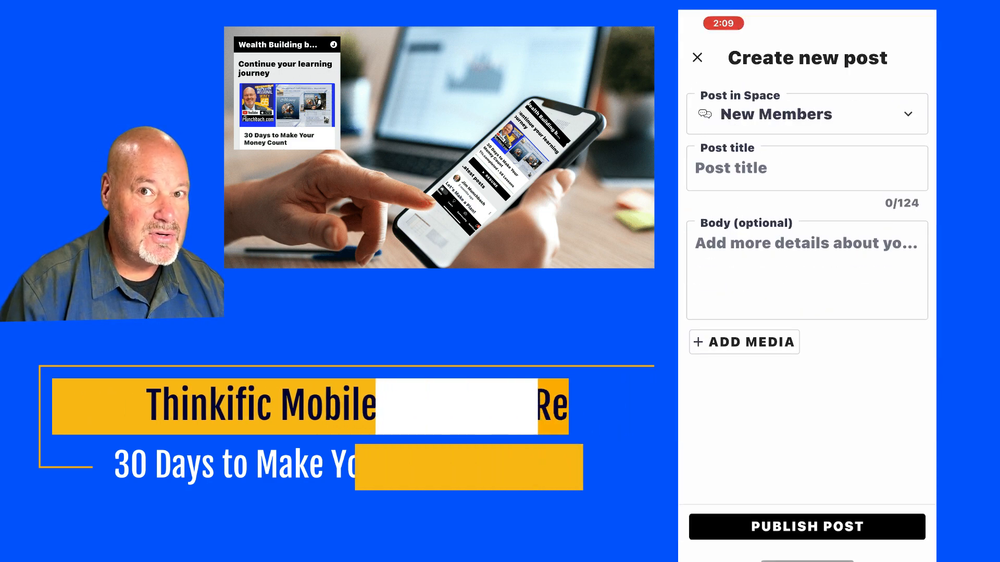
click(805, 113)
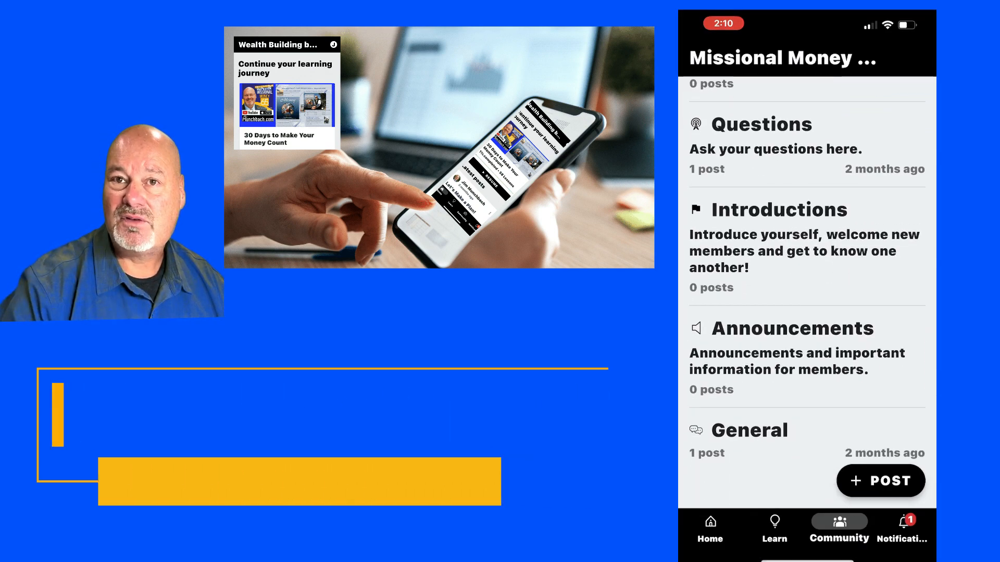
Start a new post in the Introductions space.
click(779, 210)
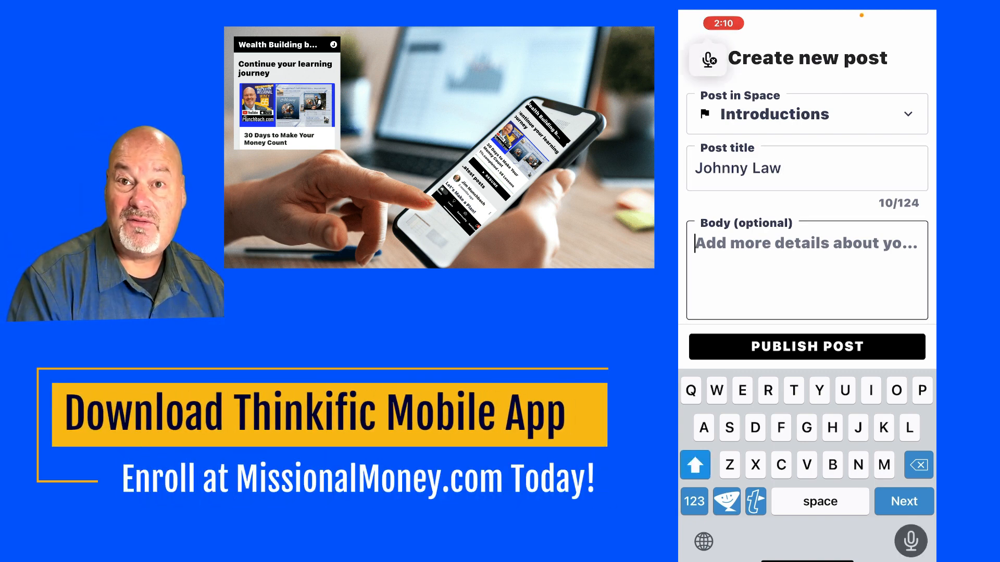
Write the body text "Hi, I'm JOHNNY Law", noting it's a practice first post in Introductions.
text(Hi, I'm JOHNNY lol)
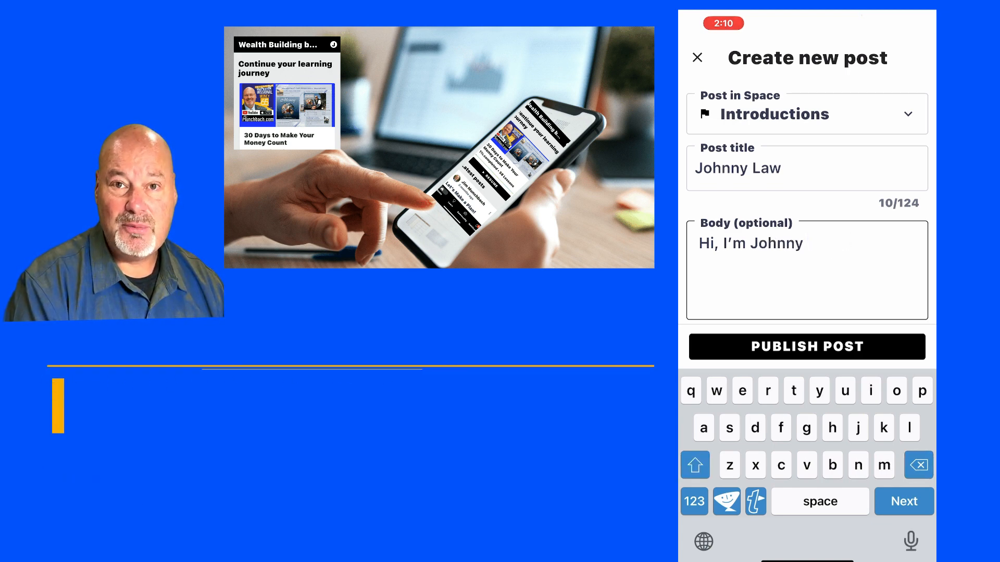
text(Law)
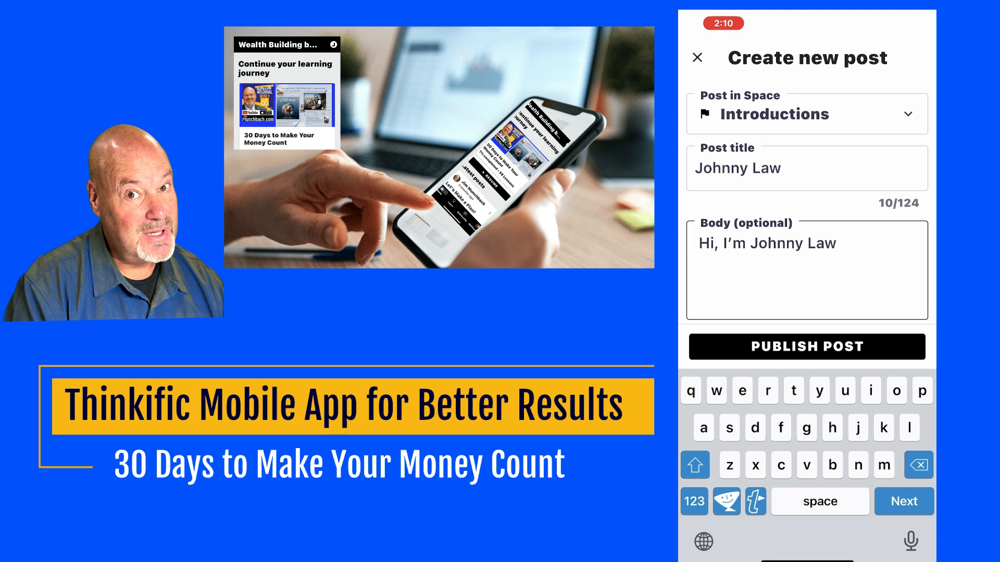
text(.)
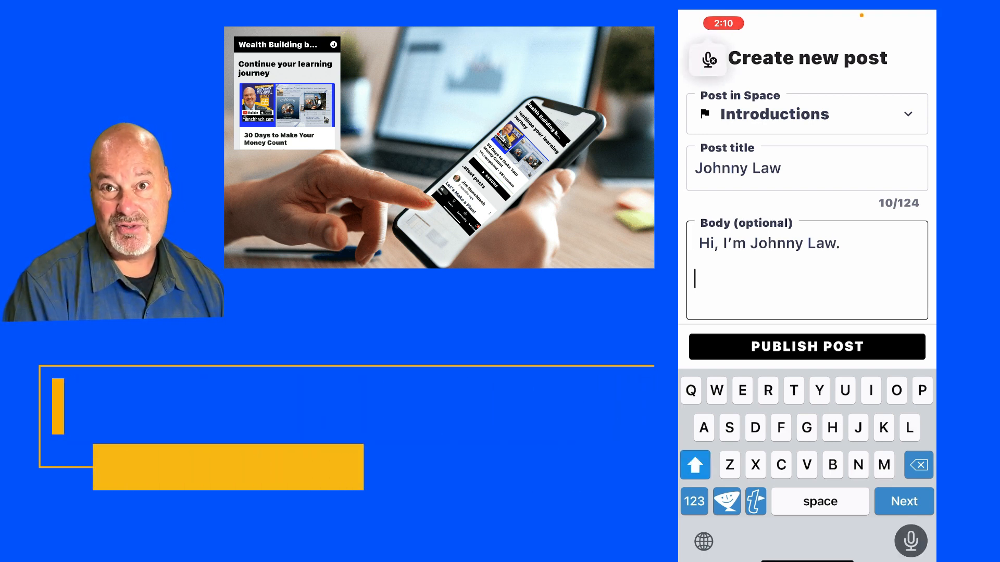
text(Actually, I'm not really JOHNNY law)
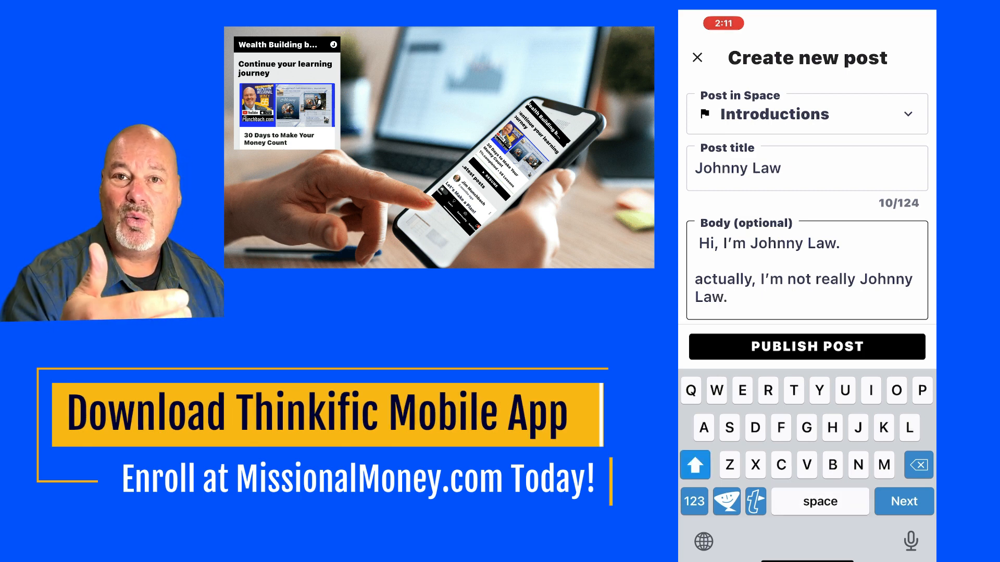
text(This is actually Jim Munchbach,. I set up this account as a practice. Dot dot dot)
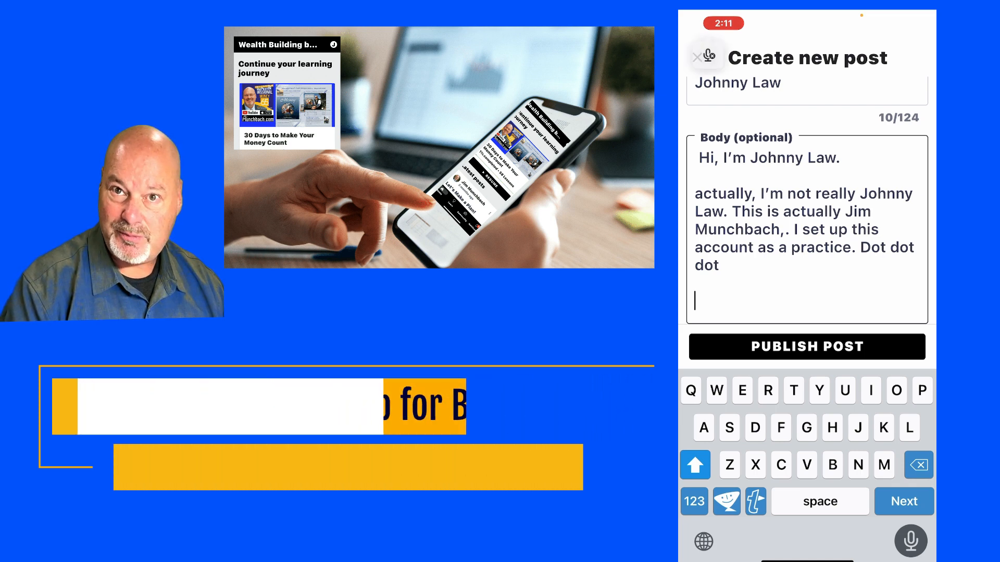
text(Now I'm making the first post in.)
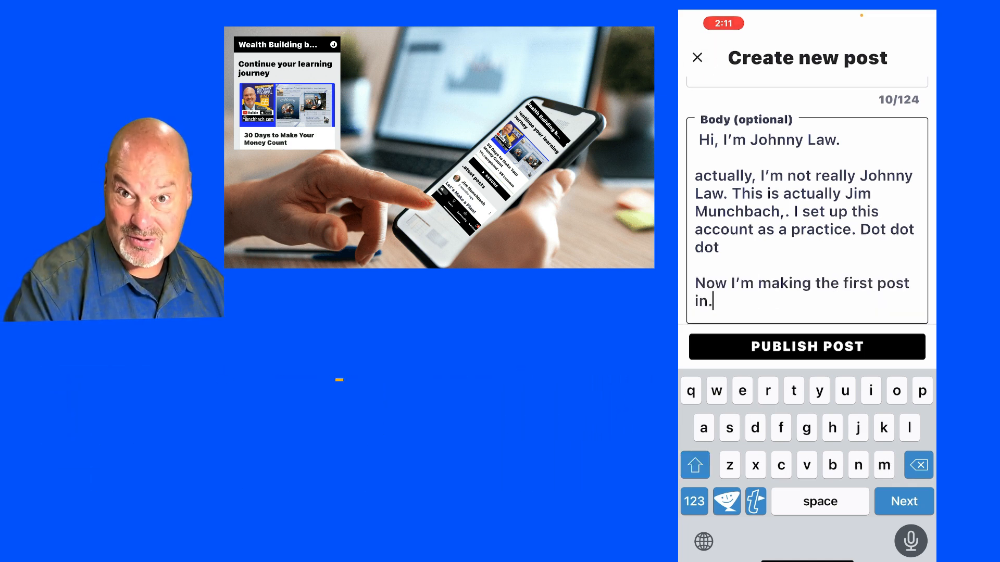
text(introductions.)
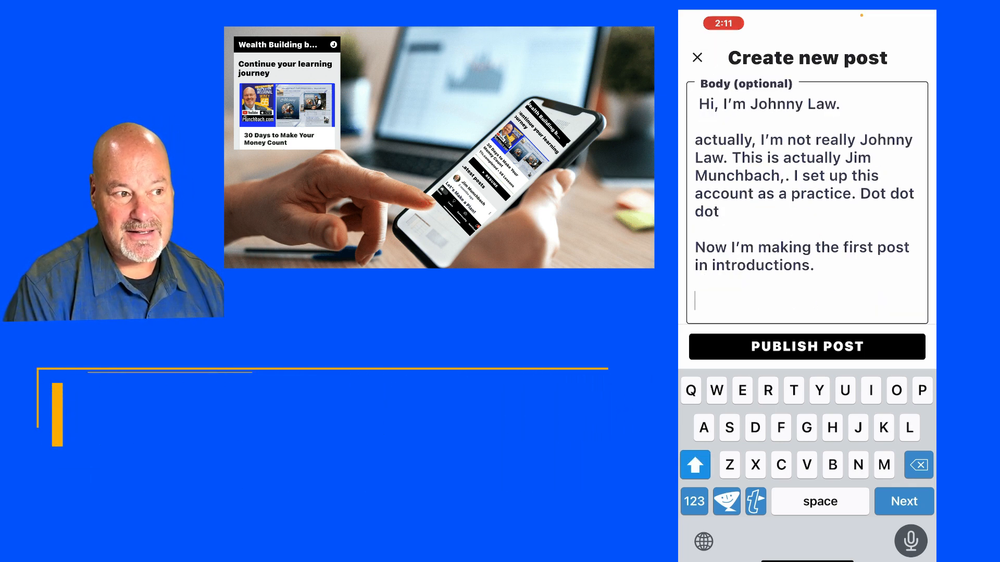
text(I might delete this in a minute. But I want)
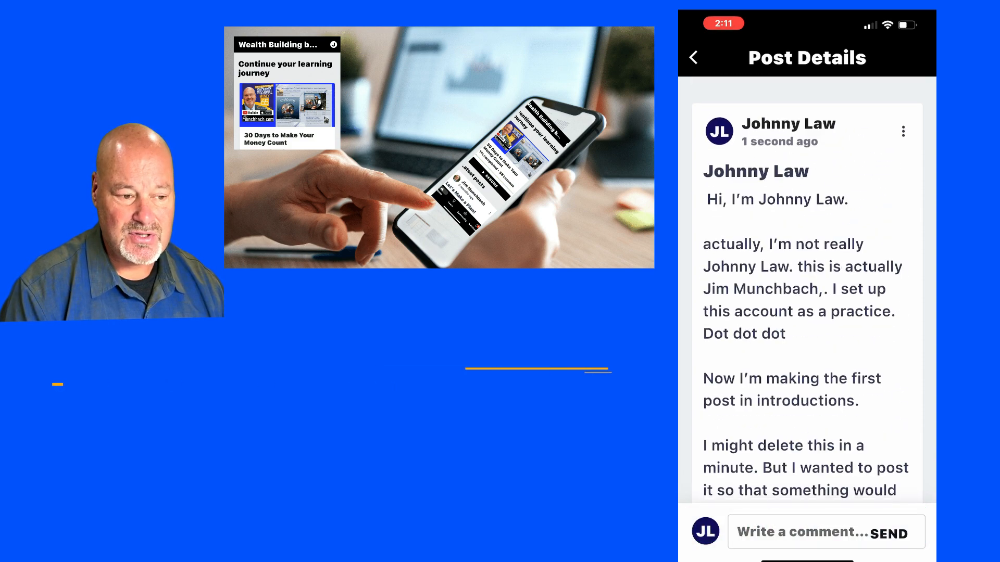
Edit the published post and choose to attach an image from photos.
click(903, 132)
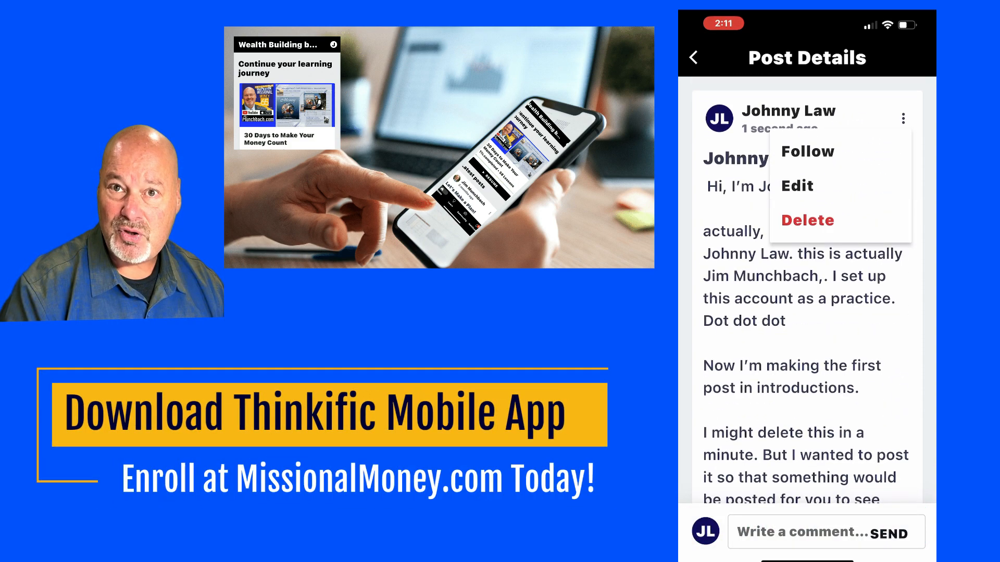
click(798, 185)
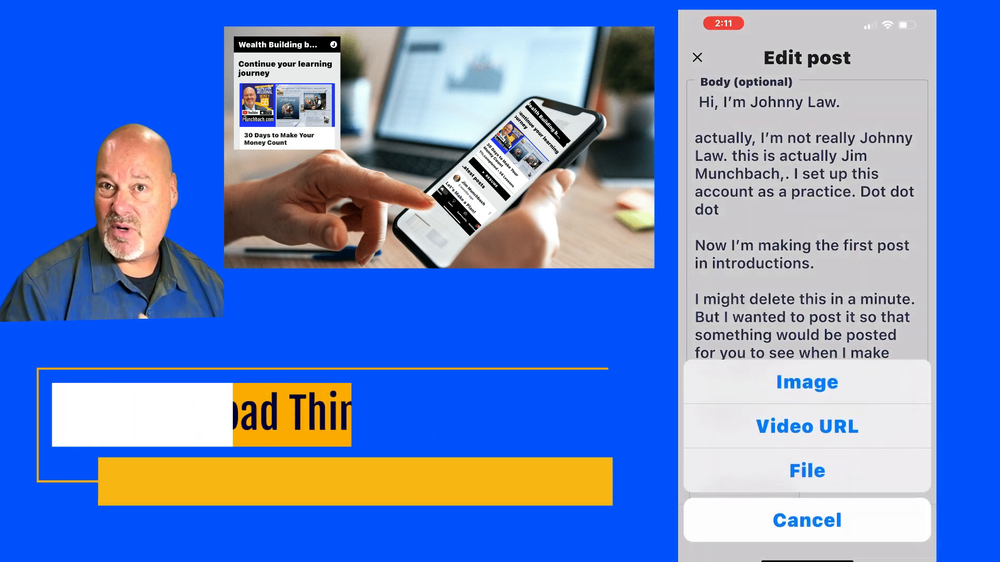
click(806, 382)
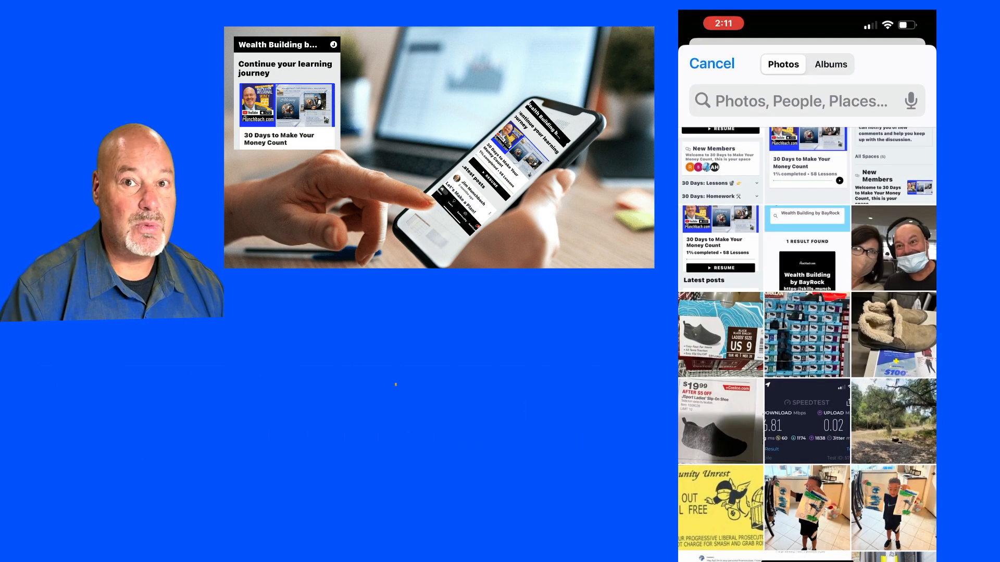